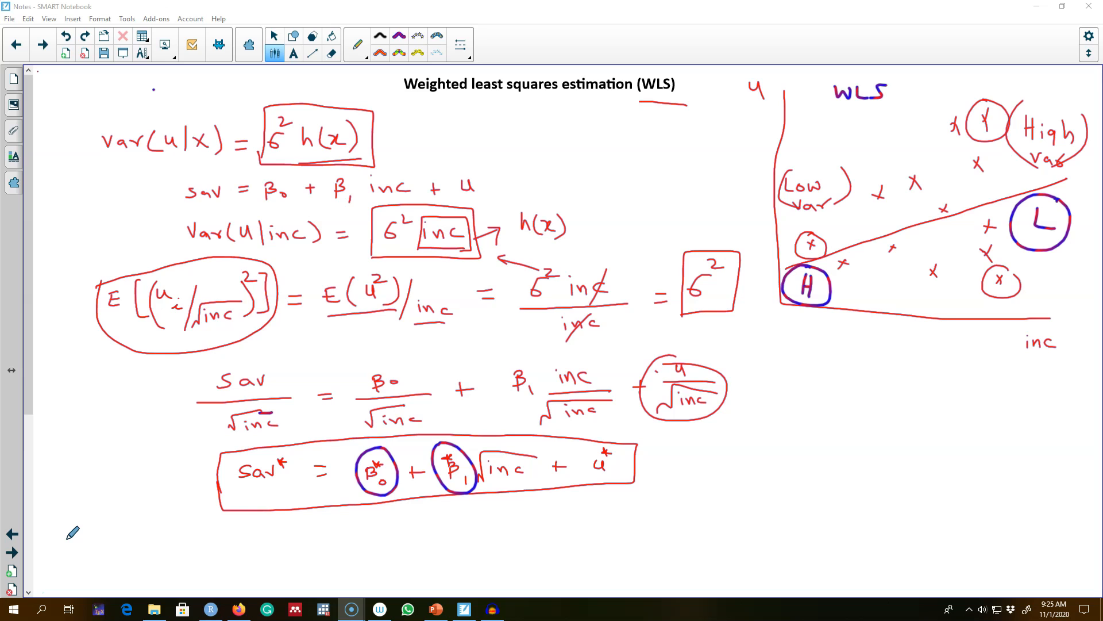
{"action": "mouse_move", "coordinate": [569, 148]}
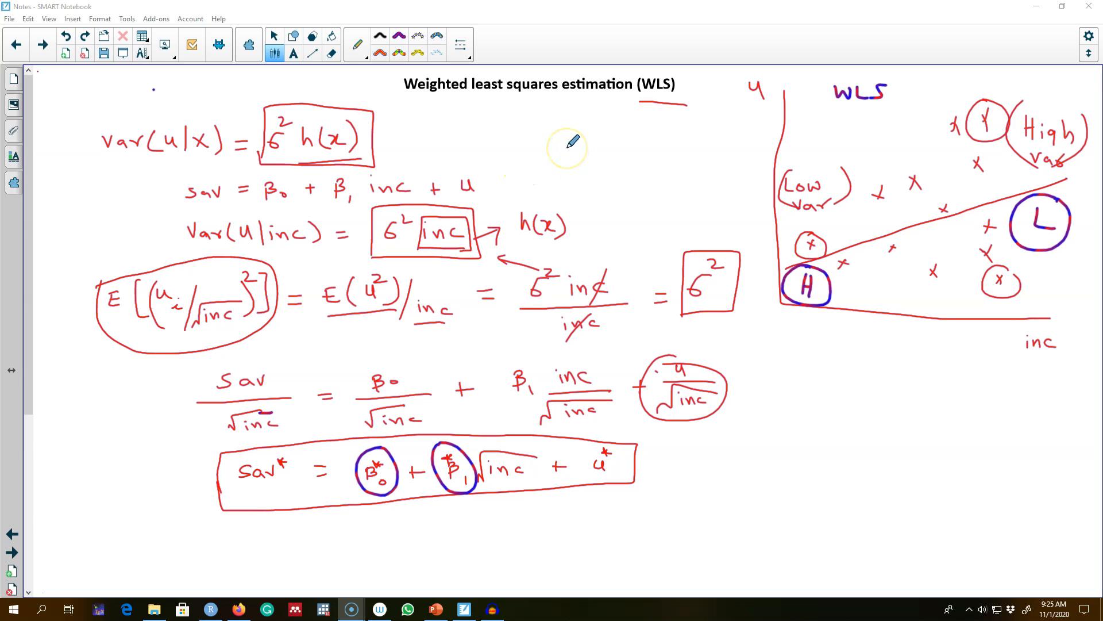
{"action": "mouse_move", "coordinate": [408, 491]}
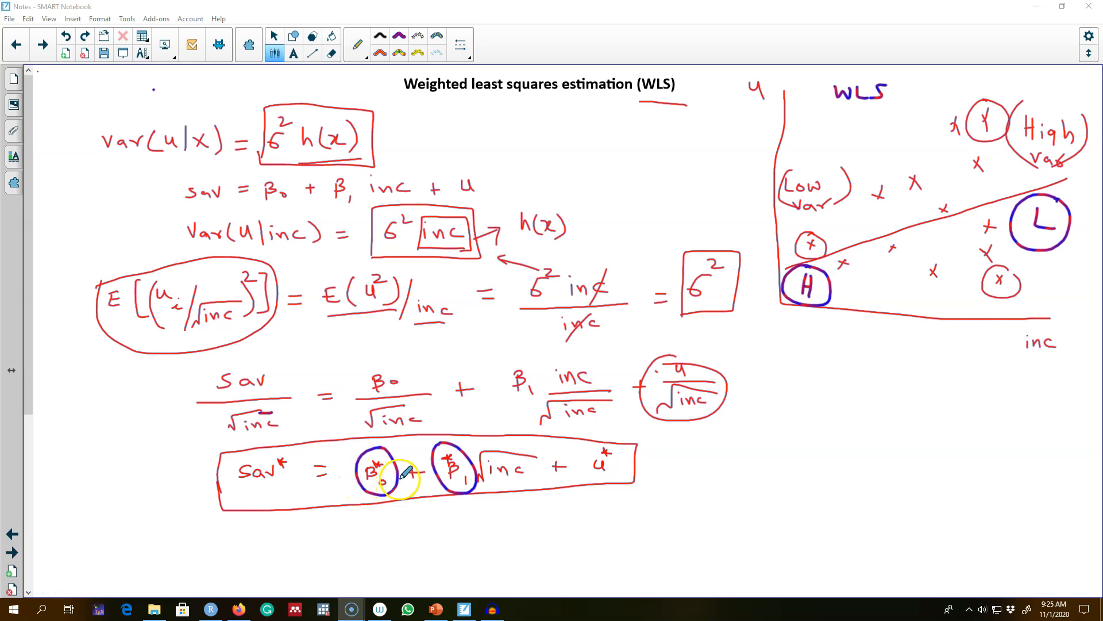
{"action": "mouse_move", "coordinate": [289, 400]}
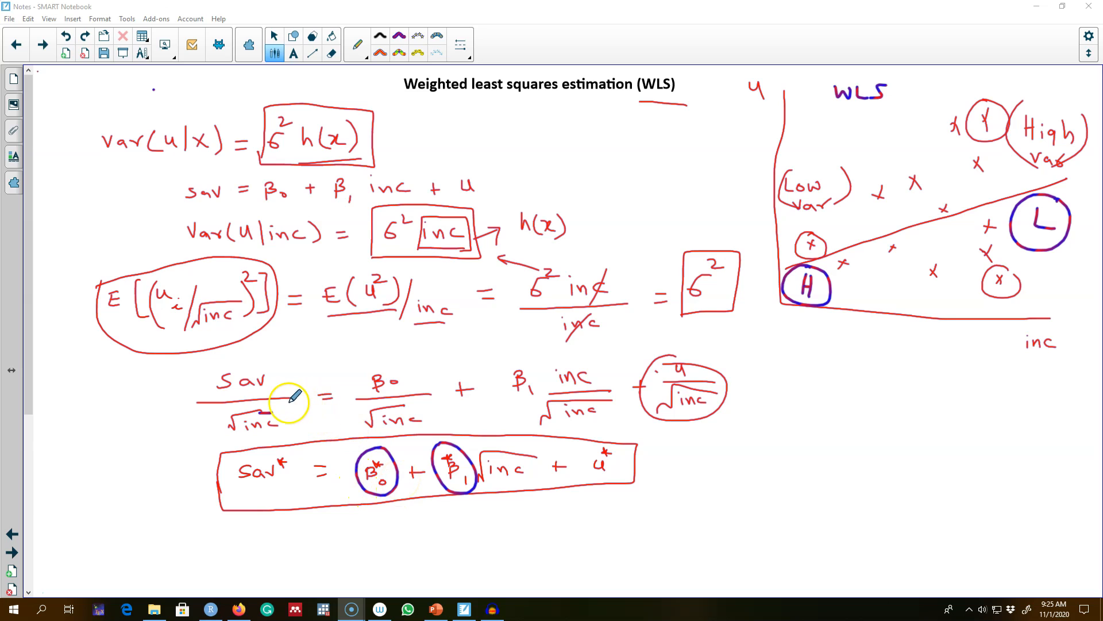
{"action": "mouse_move", "coordinate": [201, 395]}
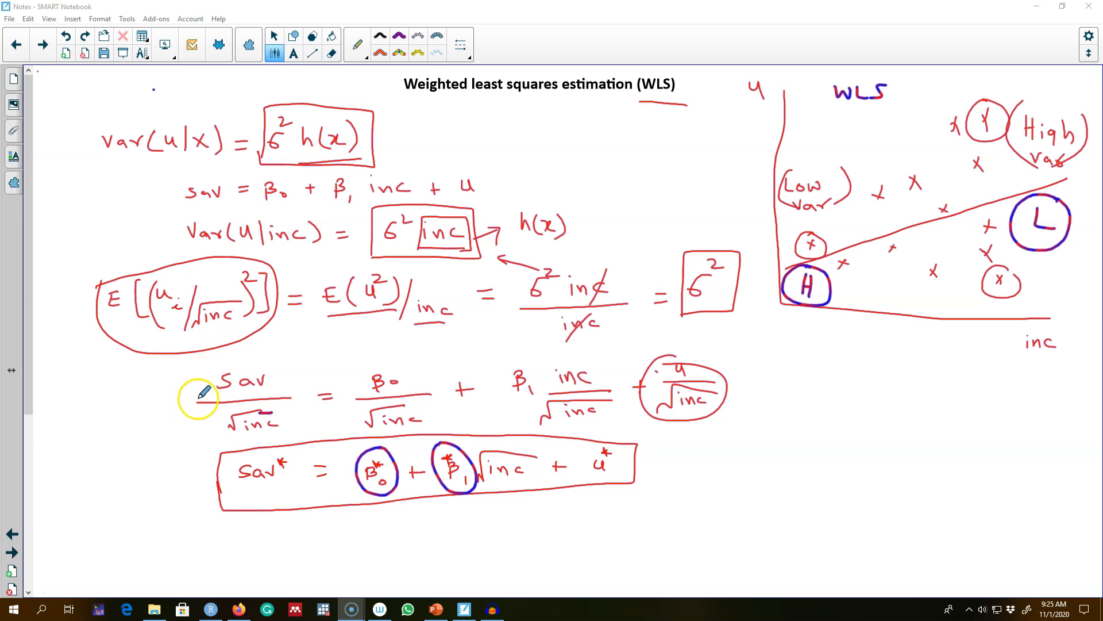
{"action": "mouse_move", "coordinate": [267, 513]}
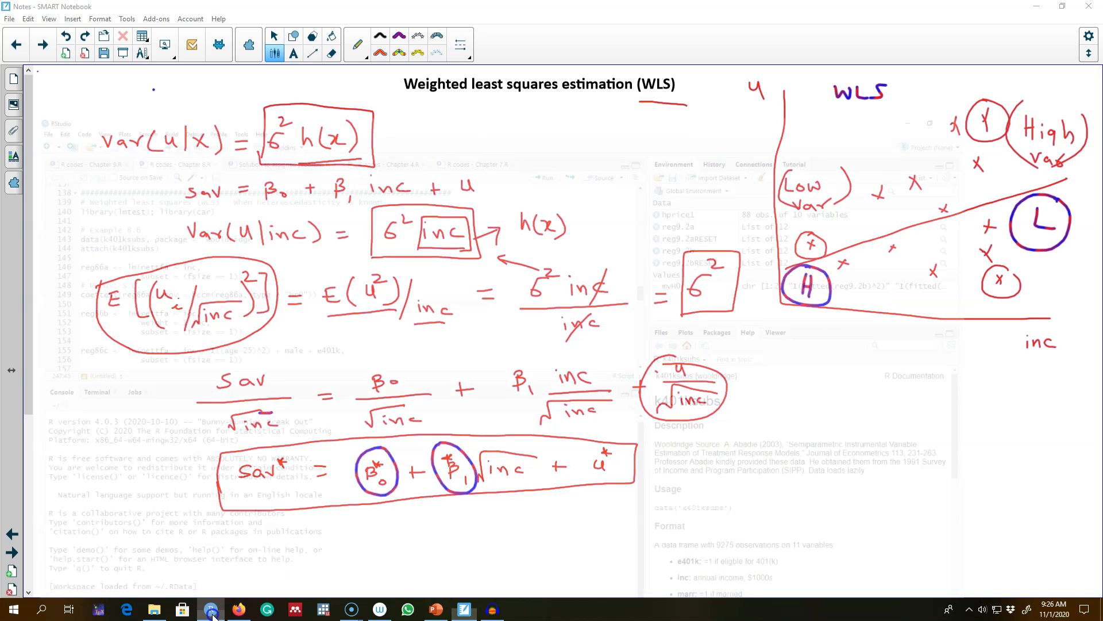
Step: Open the Chapter 8 WLS script, review nettfa and e401k, and run library(lmtest); library(car)
{"action": "left_click", "coordinate": [211, 608]}
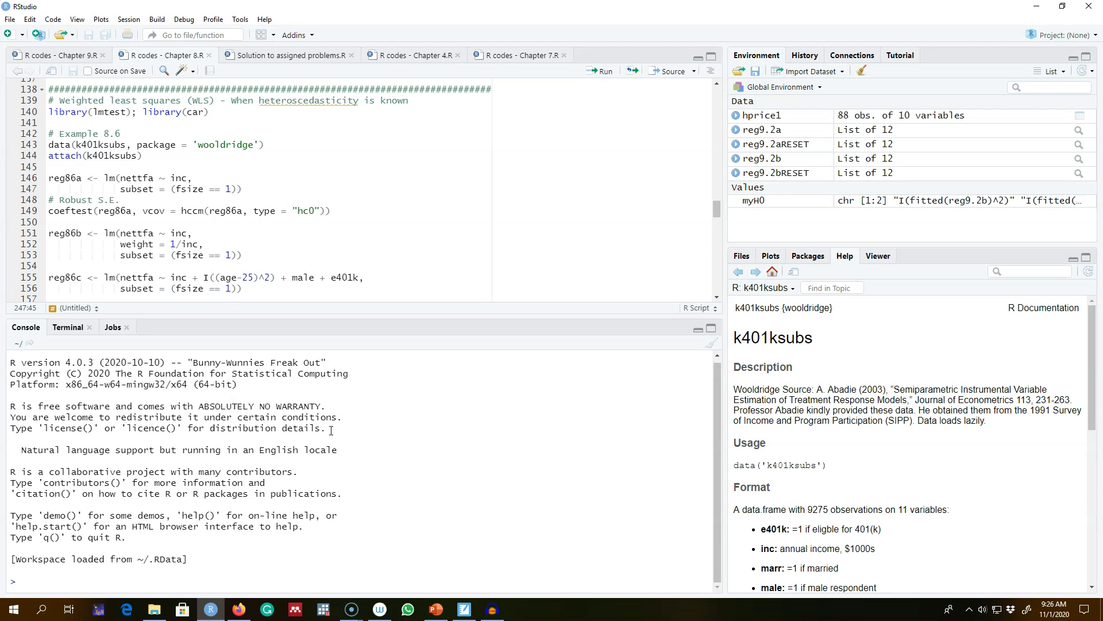
{"action": "double_click", "coordinate": [136, 177]}
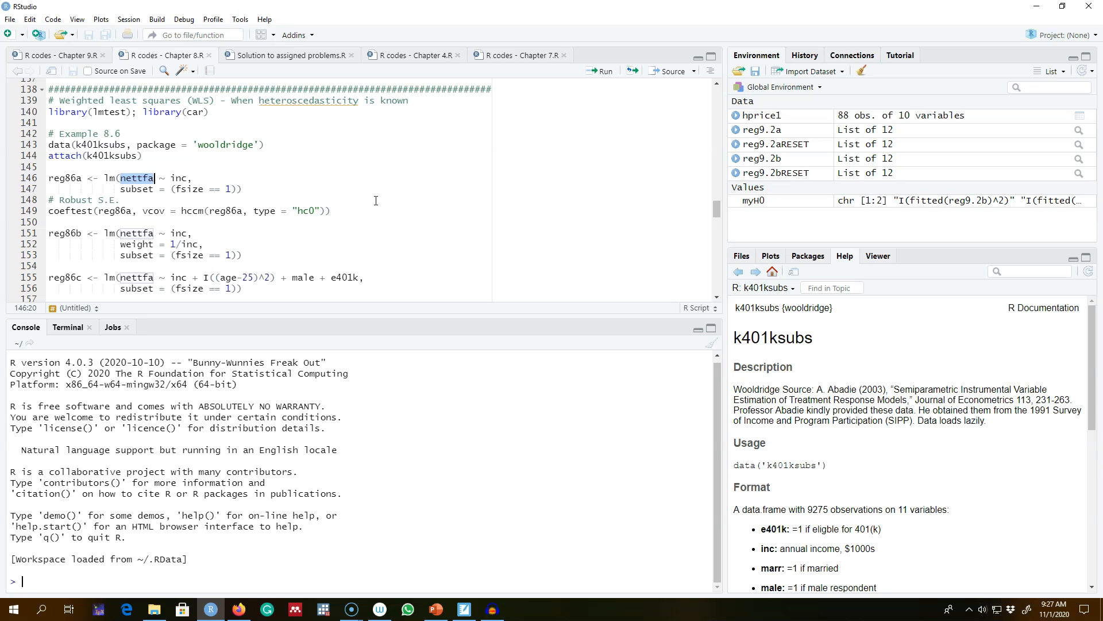
{"action": "double_click", "coordinate": [178, 178]}
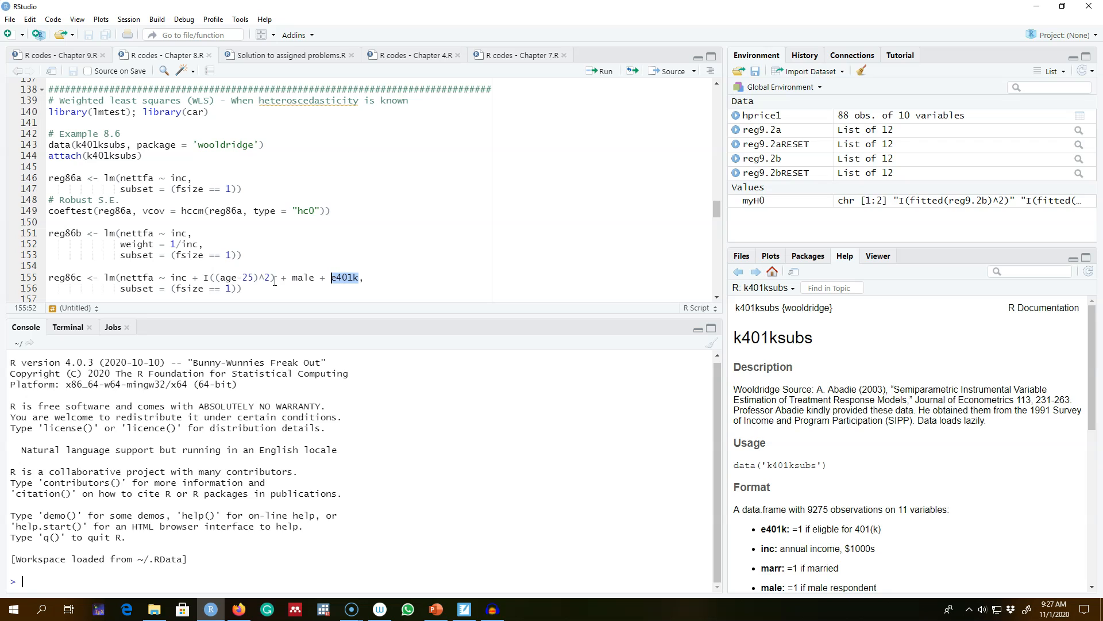
{"action": "left_click", "coordinate": [602, 71]}
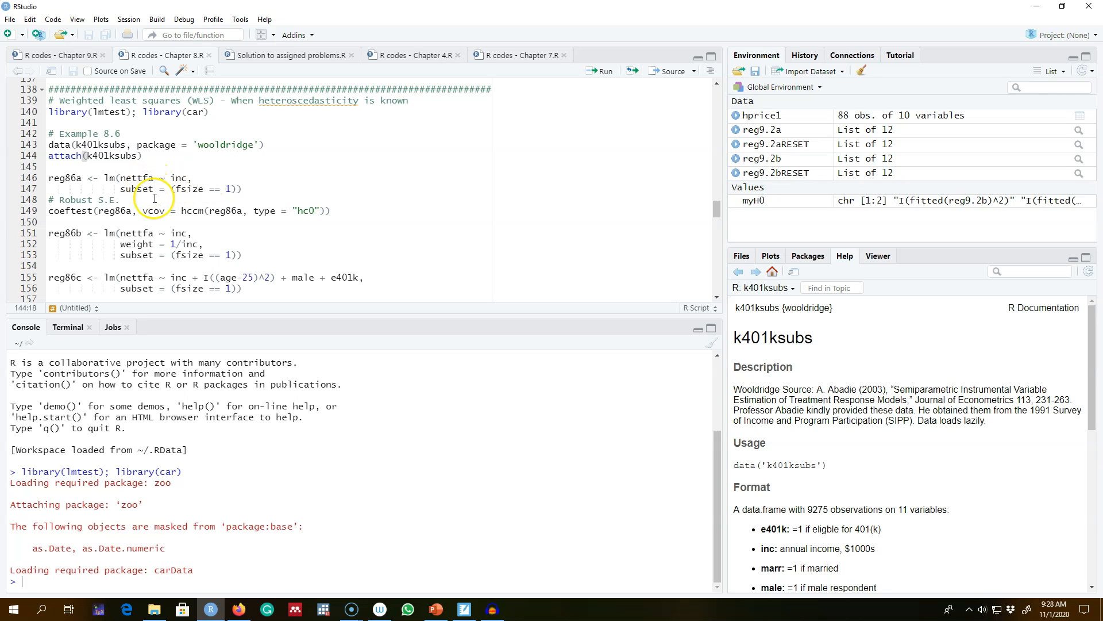
{"action": "mouse_move", "coordinate": [245, 185]}
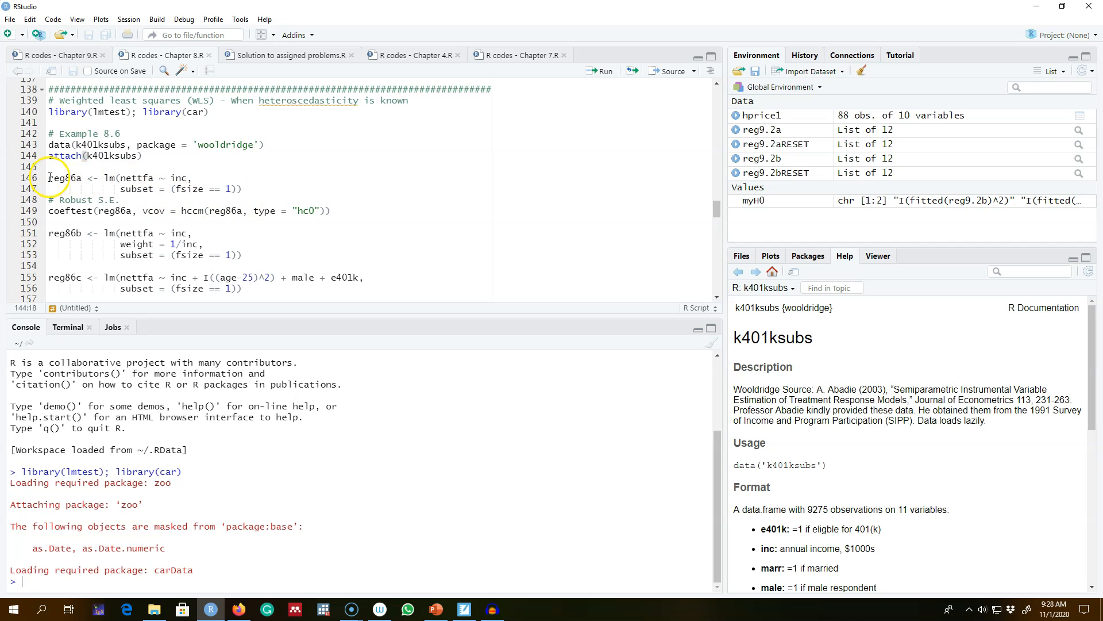
Step: Load and attach k401ksubs, fit reg86a, and print its robust hc0 coeftest
{"action": "left_click_drag", "start_coordinate": [48, 178], "coordinate": [241, 188]}
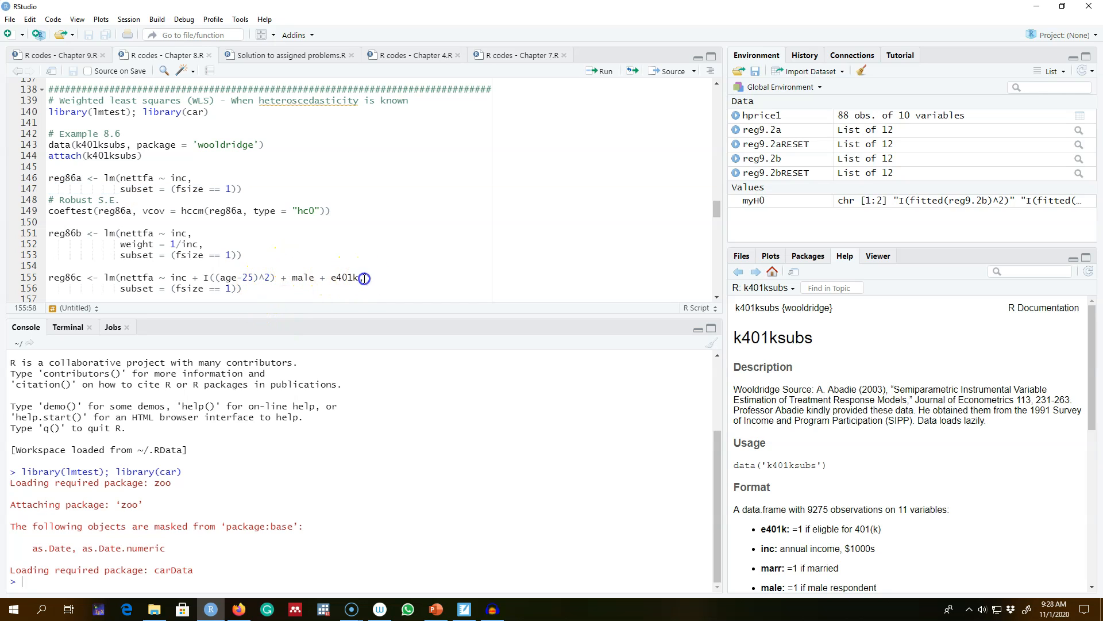
{"action": "left_click_drag", "start_coordinate": [364, 276], "coordinate": [169, 276]}
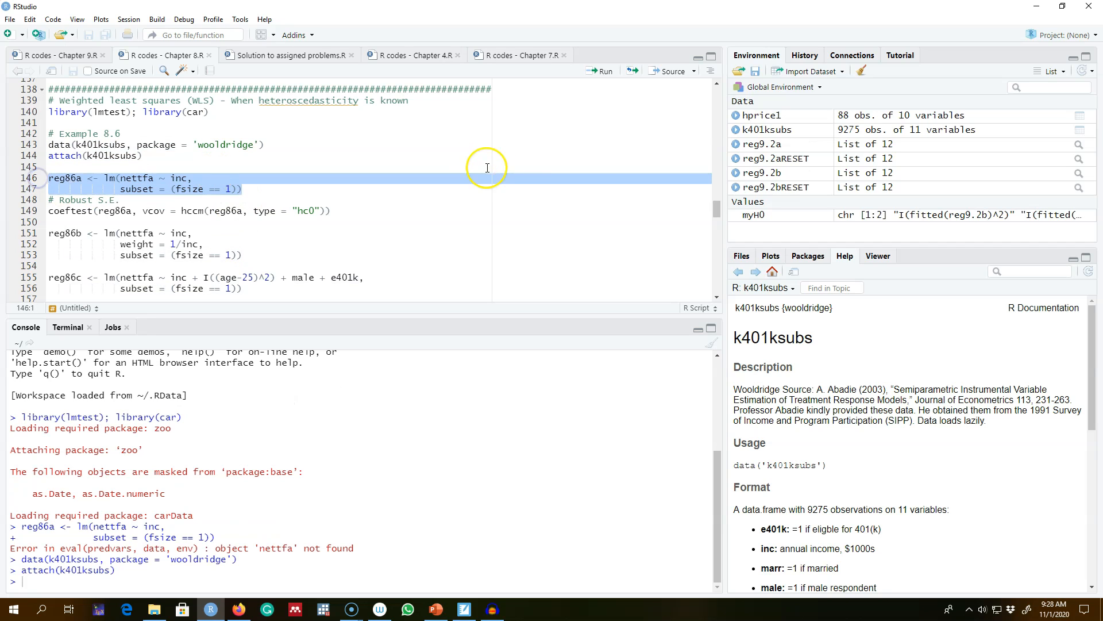
{"action": "left_click", "coordinate": [604, 87]}
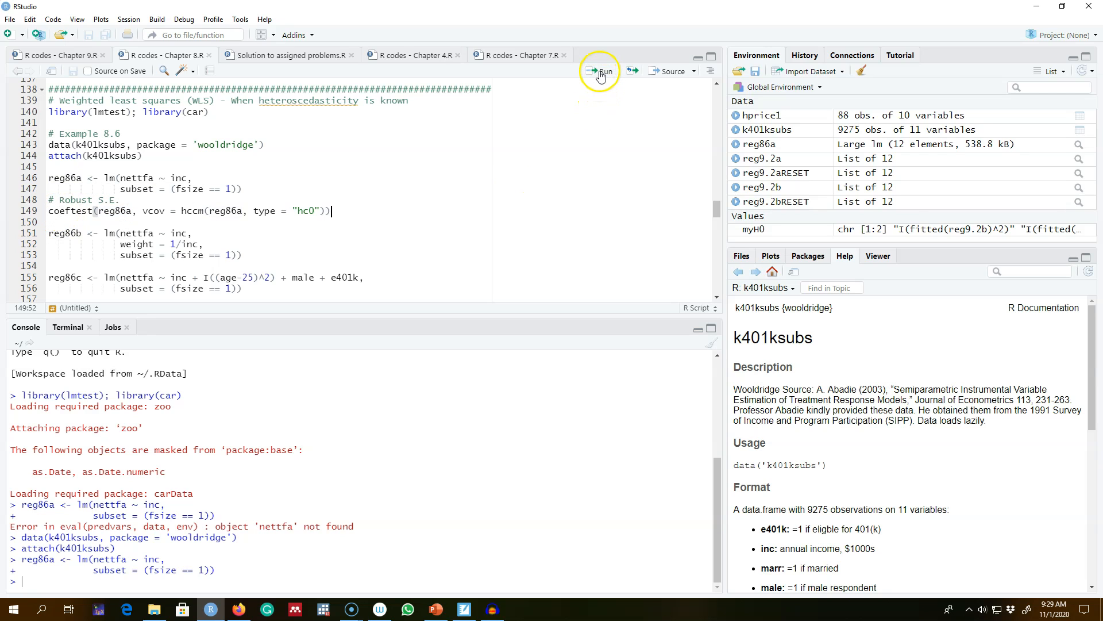
{"action": "left_click", "coordinate": [600, 71]}
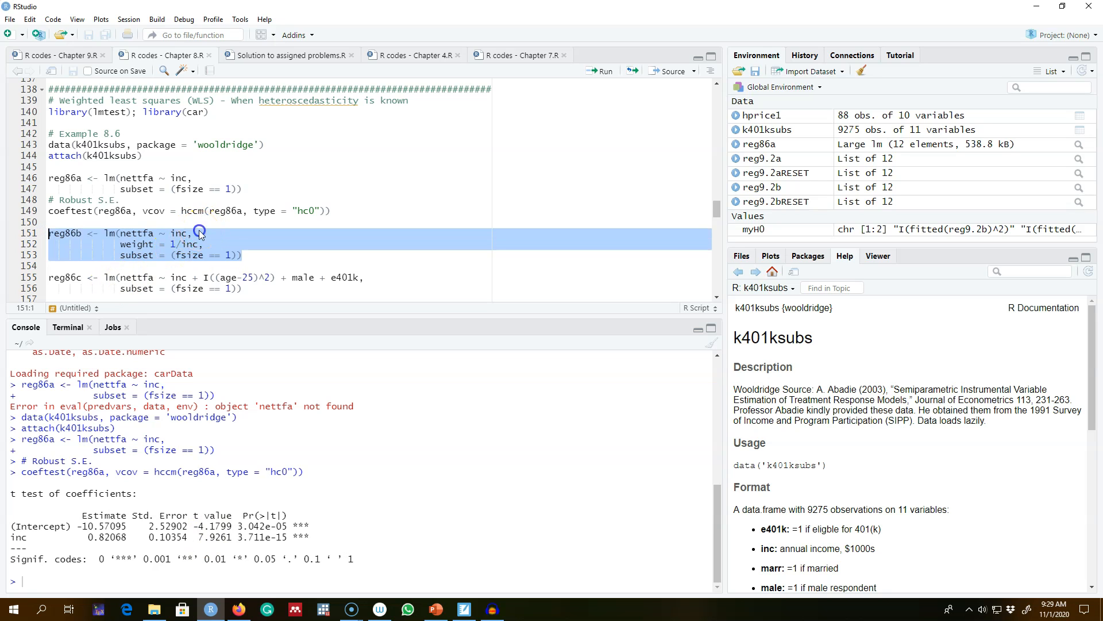
{"action": "mouse_move", "coordinate": [217, 245]}
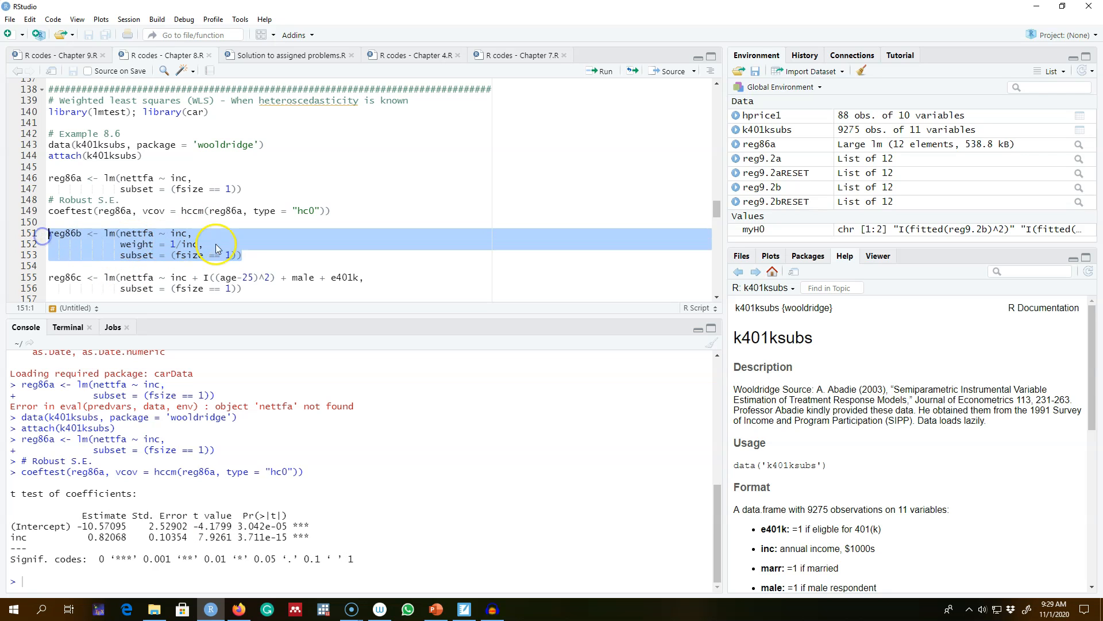
Step: Review the weight = 1/inc argument in SMART Notebook, then return to the RStudio script
{"action": "left_click", "coordinate": [119, 254]}
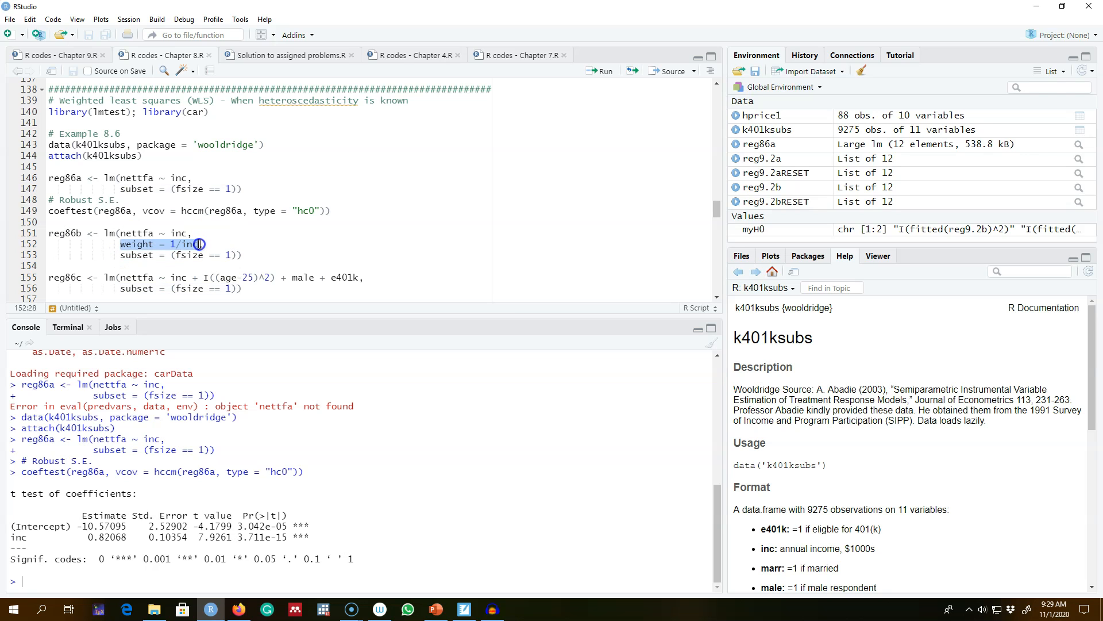
{"action": "left_click", "coordinate": [464, 609]}
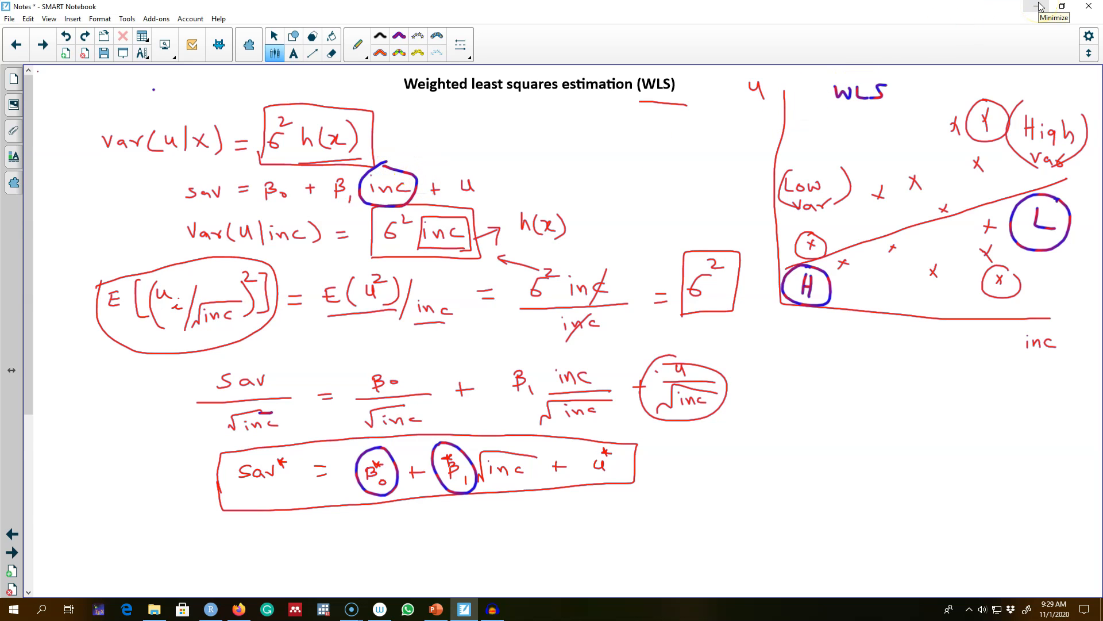
{"action": "left_click", "coordinate": [210, 609]}
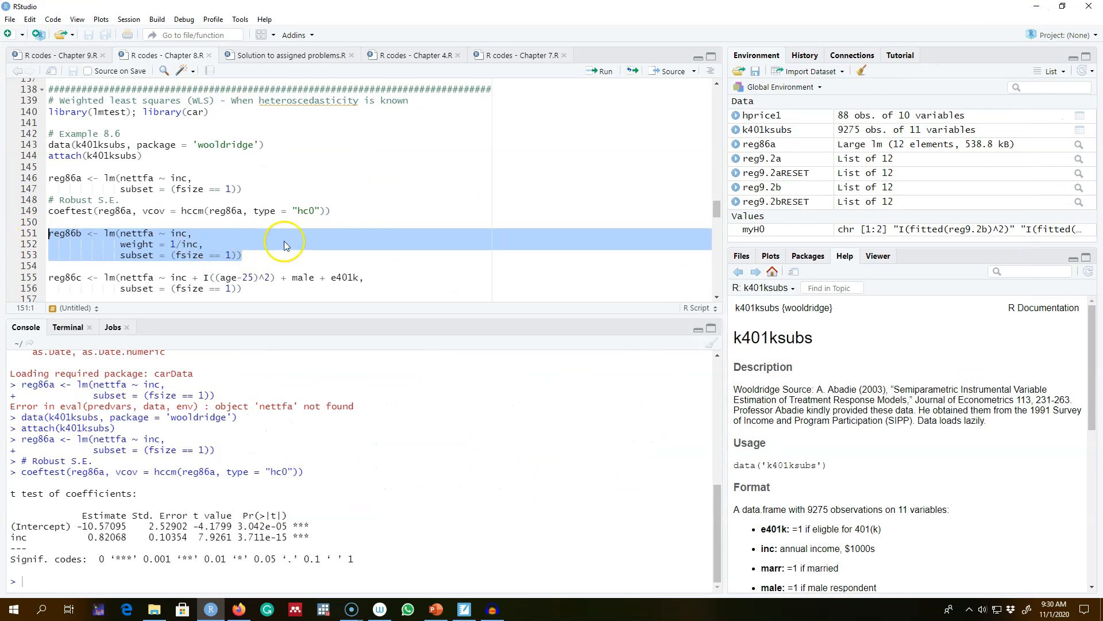
Step: Fit weighted regressions reg86b, reg86c and reg86d with age, male and e401k controls
{"action": "left_click", "coordinate": [603, 70]}
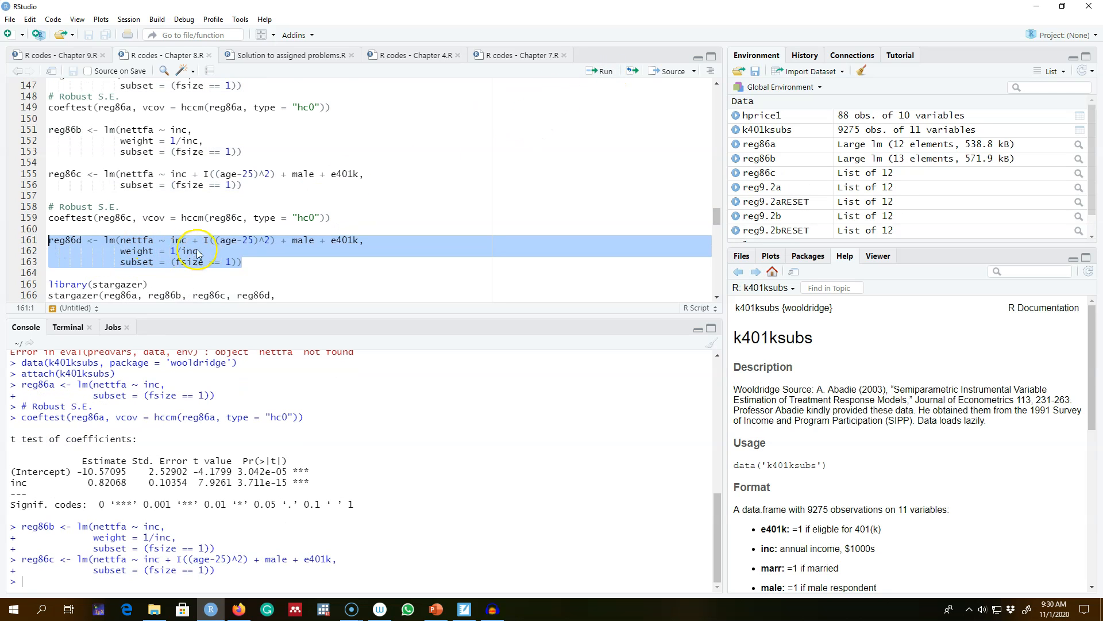
{"action": "mouse_move", "coordinate": [220, 248]}
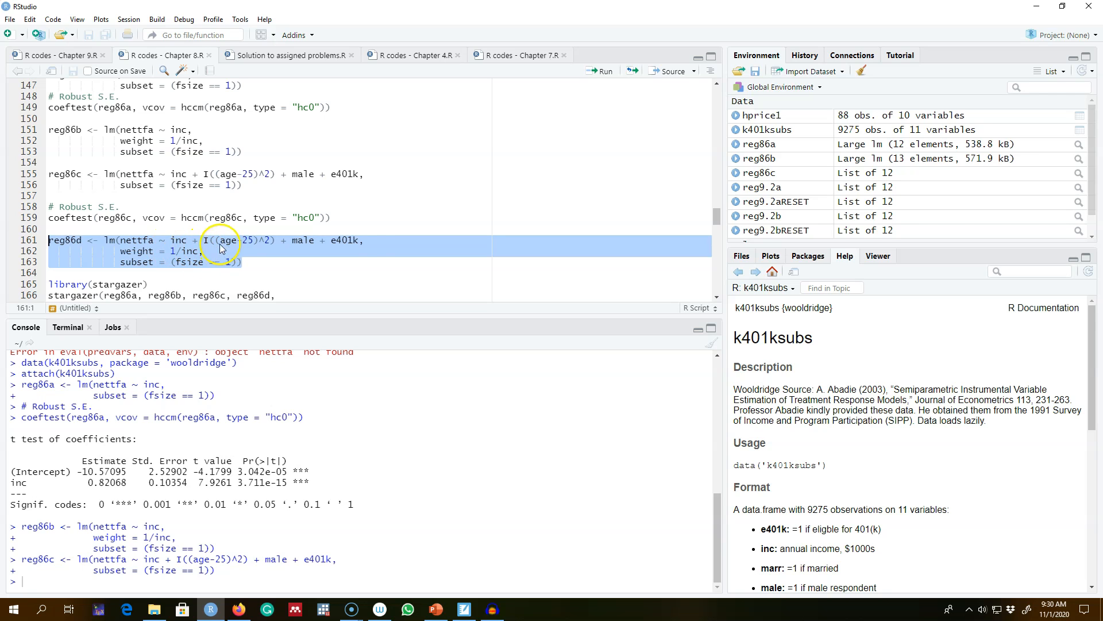
{"action": "mouse_move", "coordinate": [589, 69]}
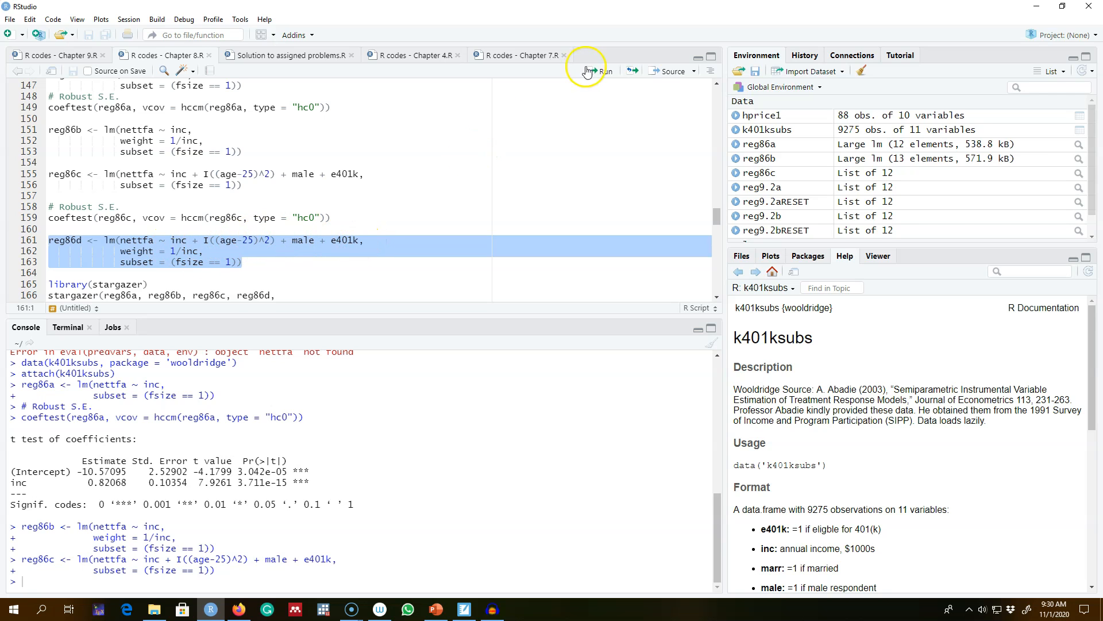
{"action": "left_click", "coordinate": [592, 71]}
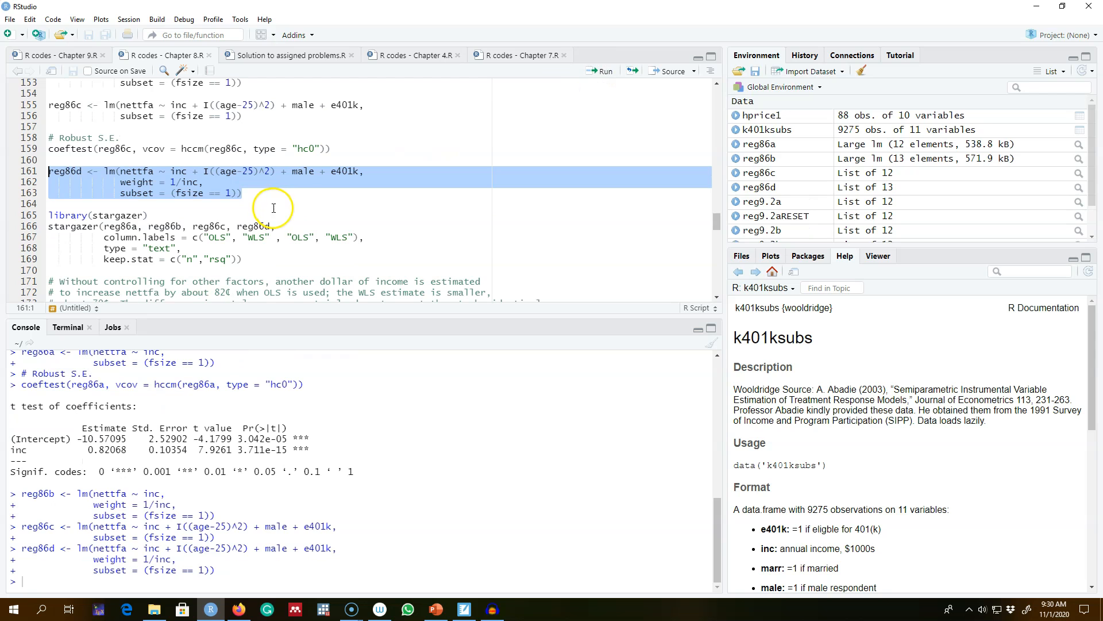
{"action": "left_click", "coordinate": [607, 71]}
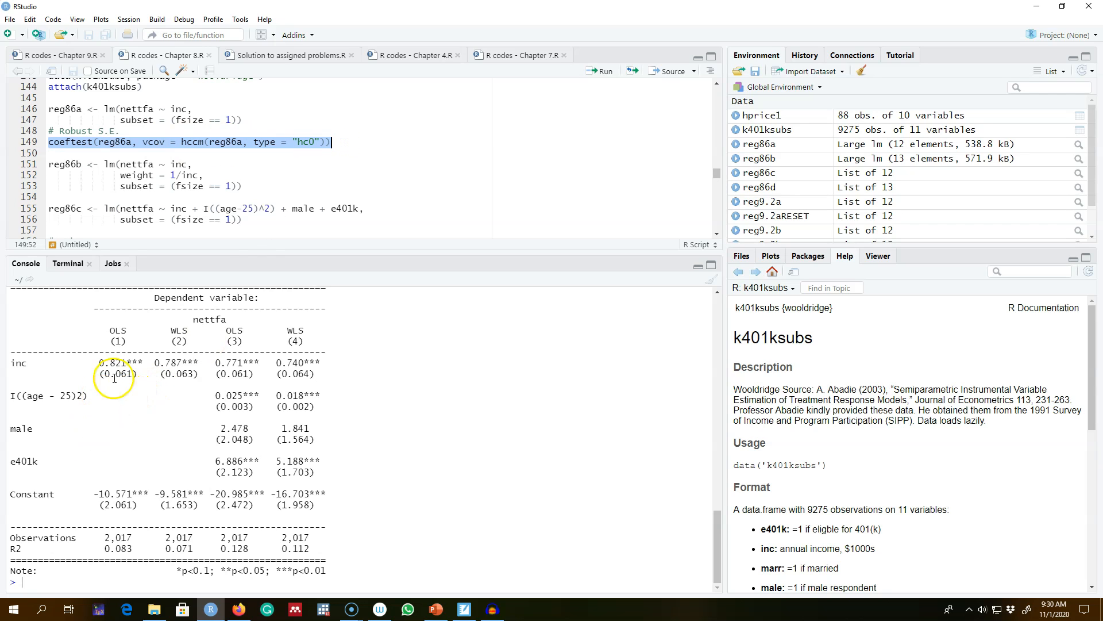
Step: Highlight the OLS inc coefficient 0.821 and the WLS inc standard error in the console table
{"action": "double_click", "coordinate": [115, 374]}
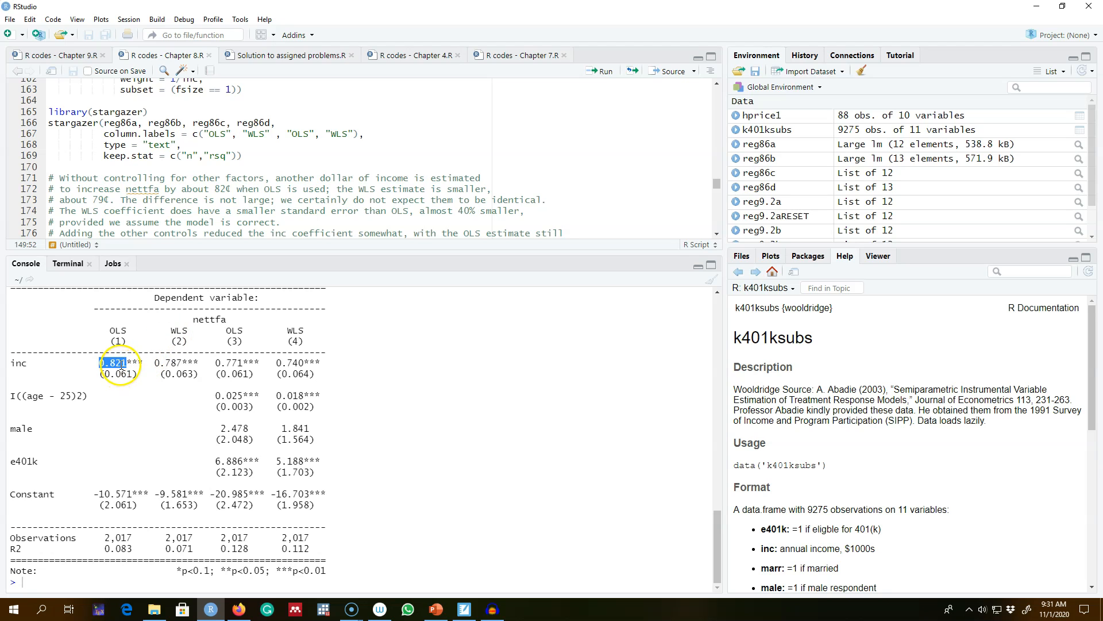
{"action": "mouse_move", "coordinate": [152, 358]}
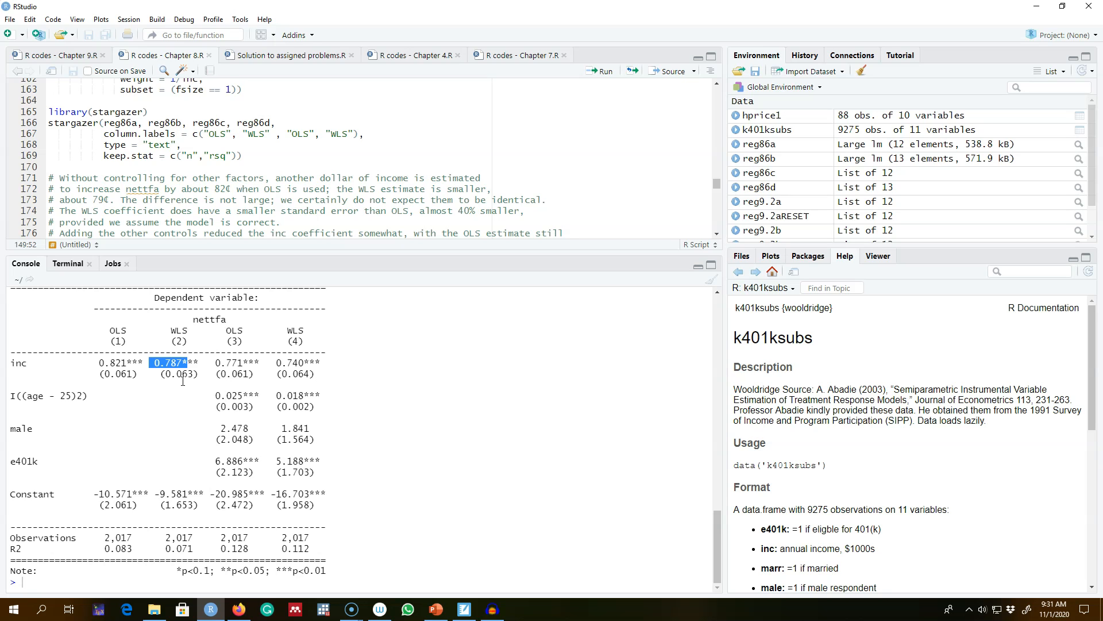
{"action": "mouse_move", "coordinate": [136, 374]}
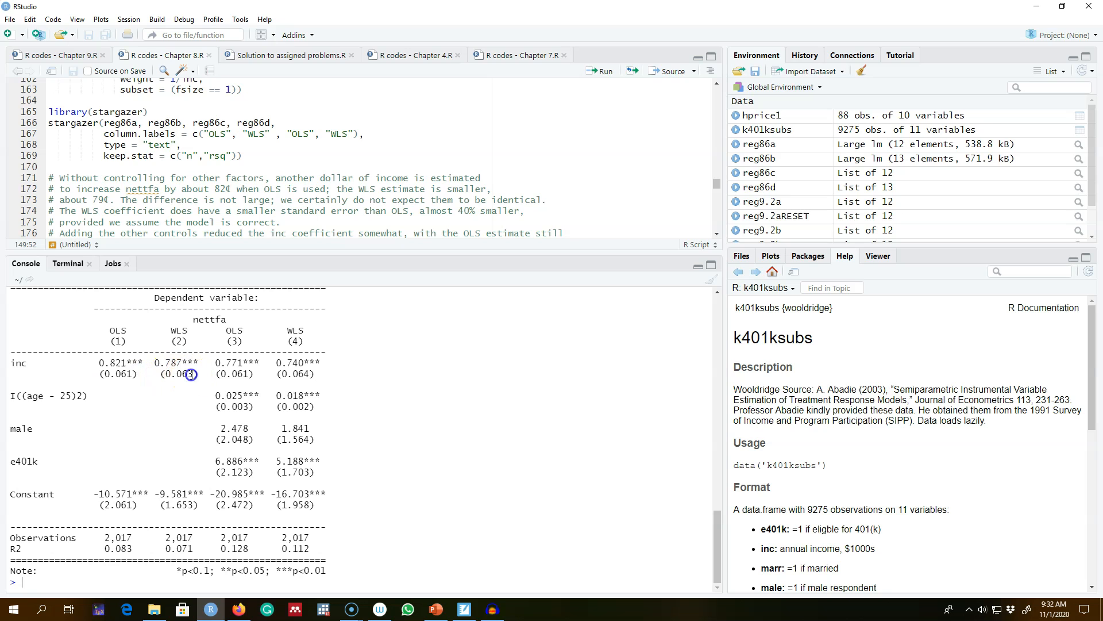
{"action": "double_click", "coordinate": [177, 375]}
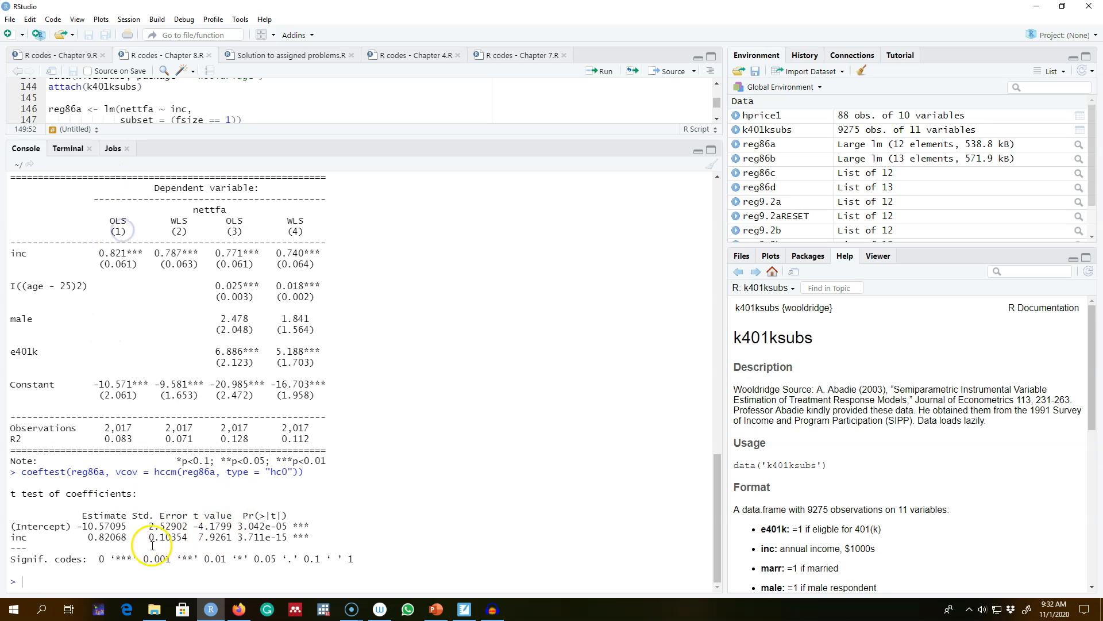
Step: Restore the Source pane above the Console by double-clicking the splitter
{"action": "double_click", "coordinate": [167, 537]}
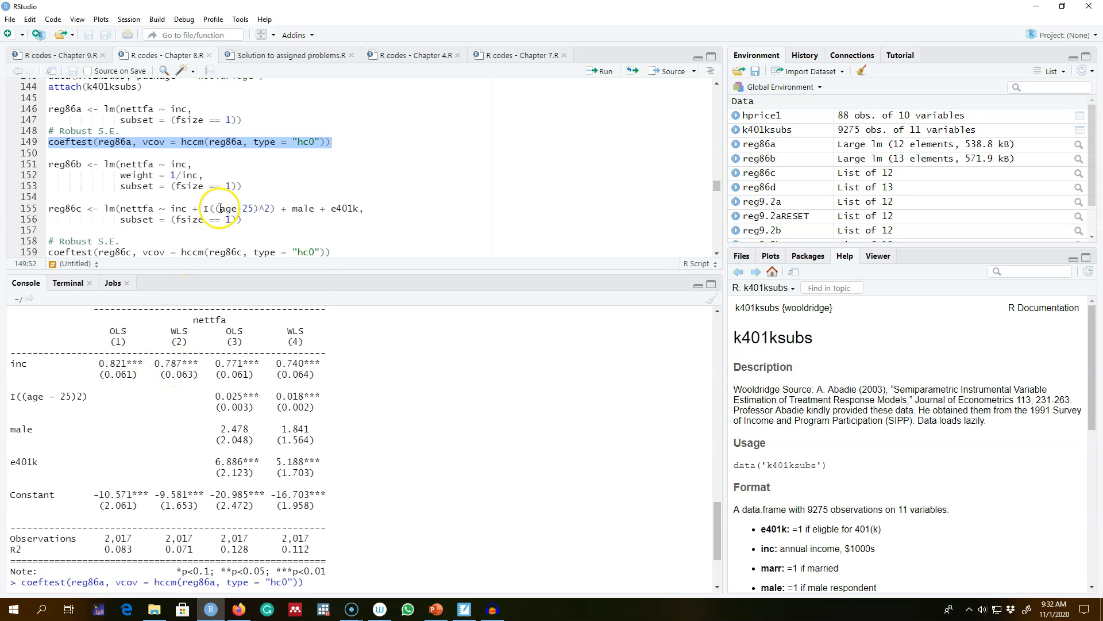
{"action": "scroll", "scroll_direction": "down", "scroll_amount": 3}
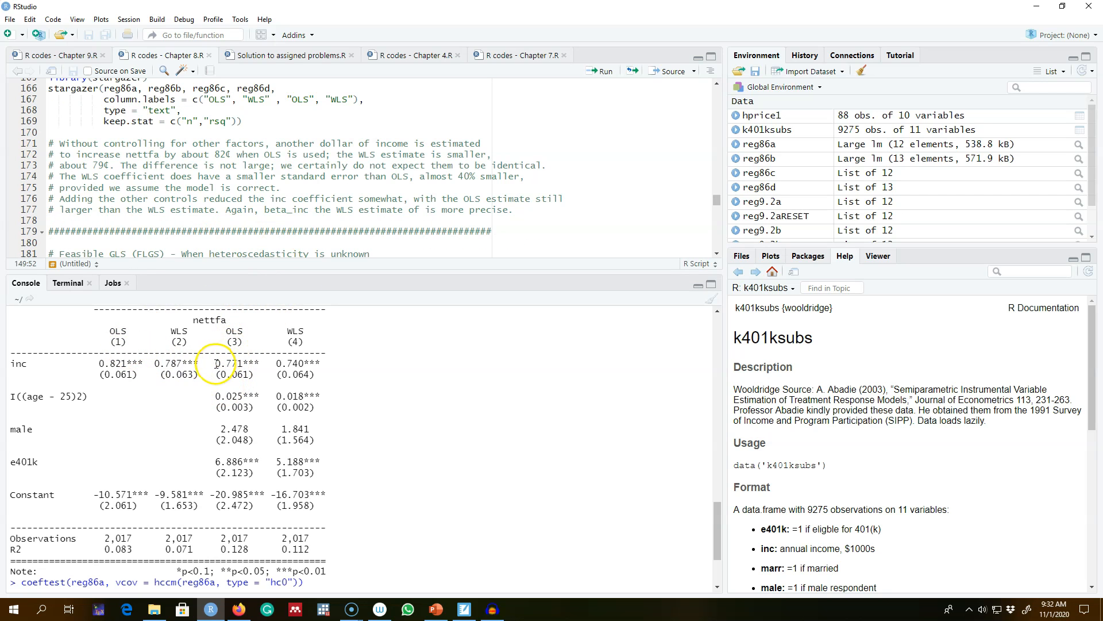
{"action": "double_click", "coordinate": [227, 363]}
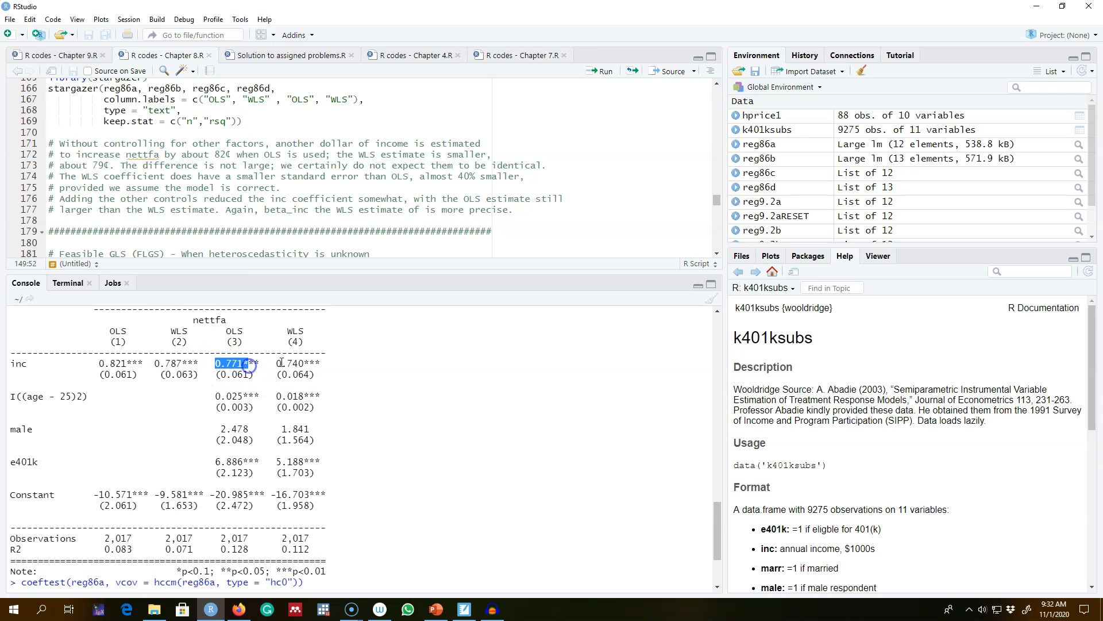
{"action": "double_click", "coordinate": [295, 363]}
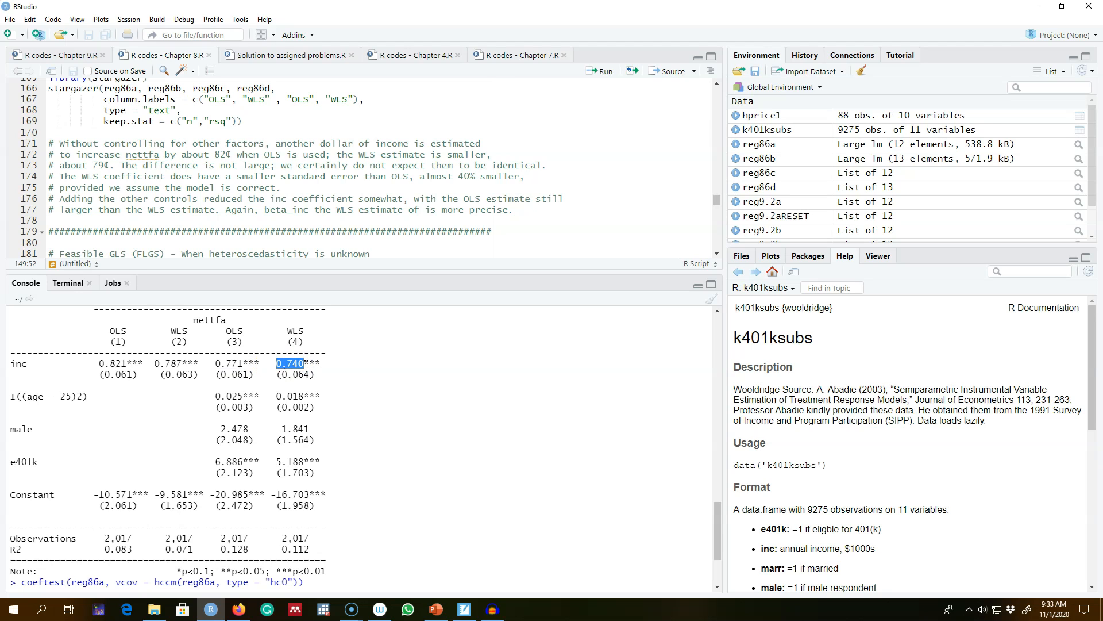
{"action": "double_click", "coordinate": [234, 363]}
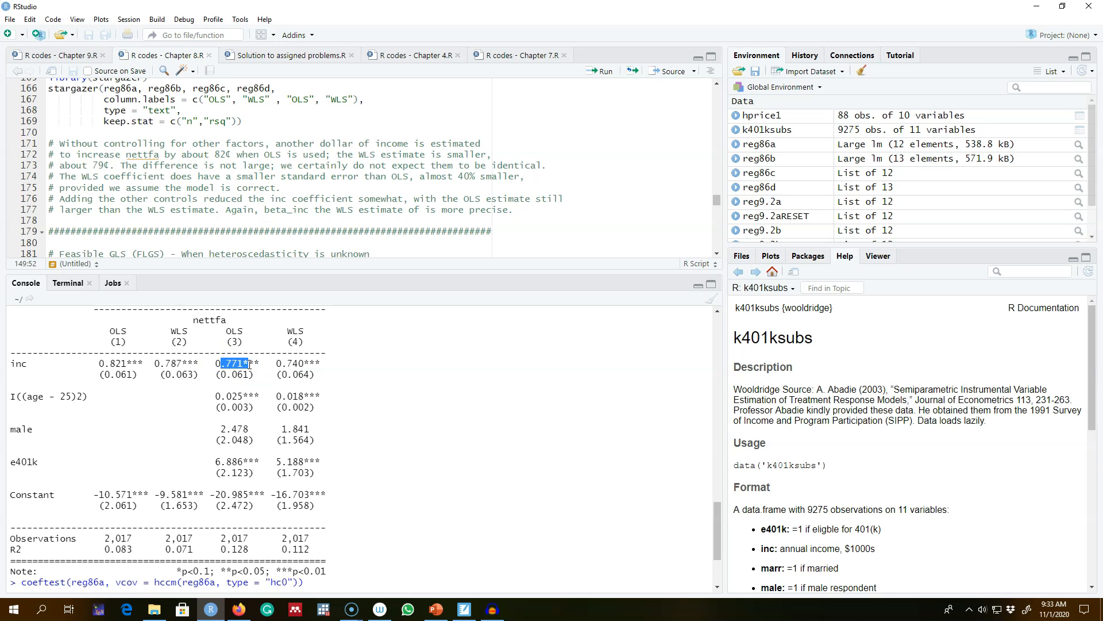
{"action": "mouse_move", "coordinate": [153, 365]}
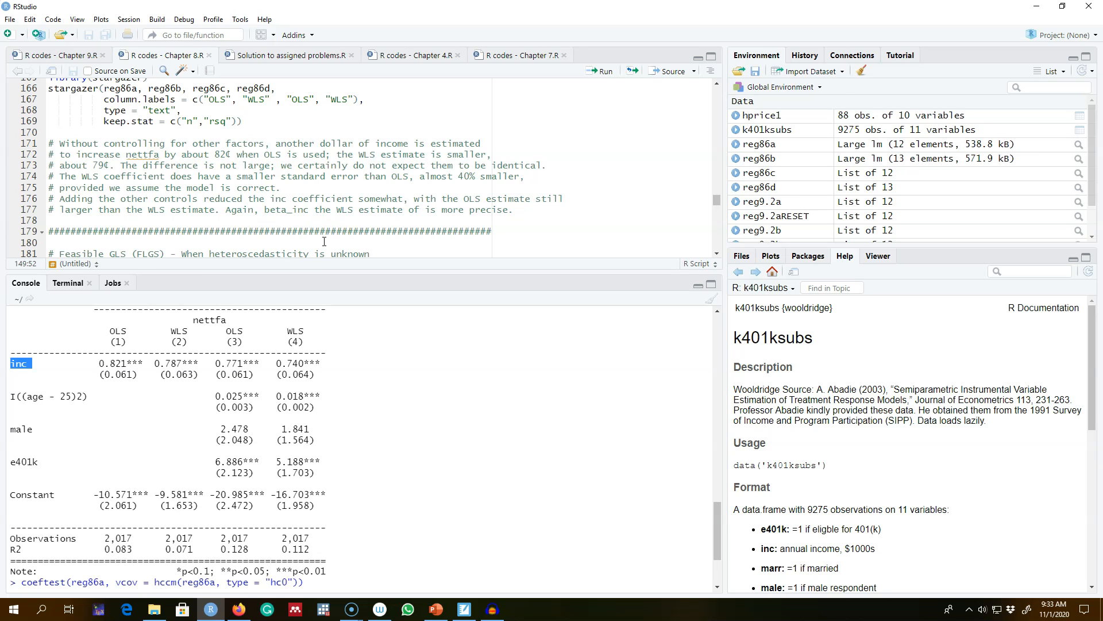
{"action": "mouse_move", "coordinate": [326, 242]}
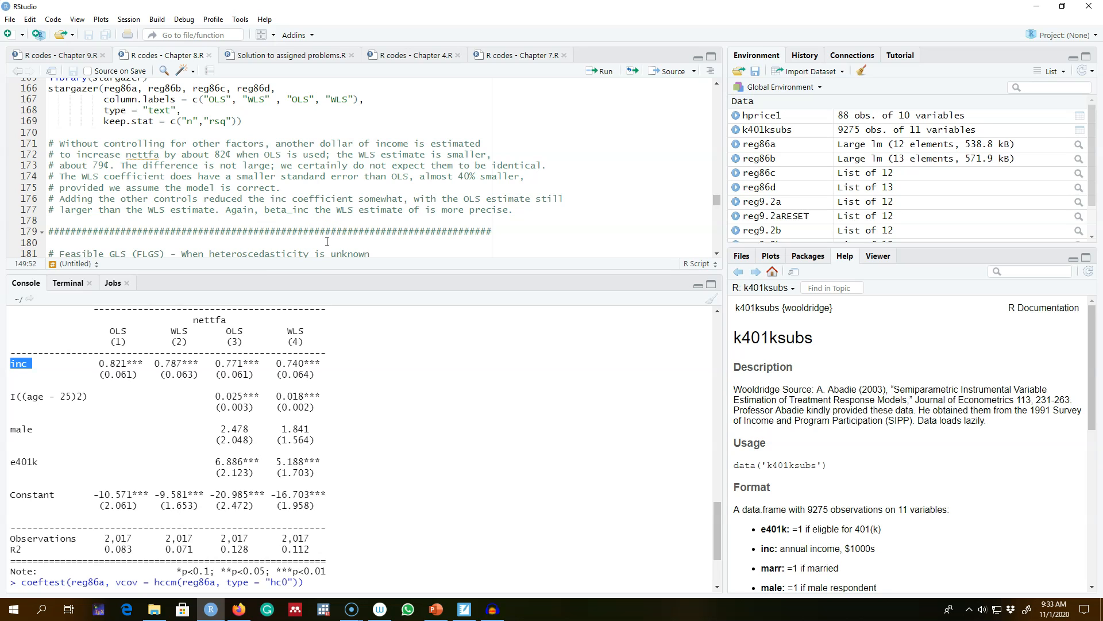